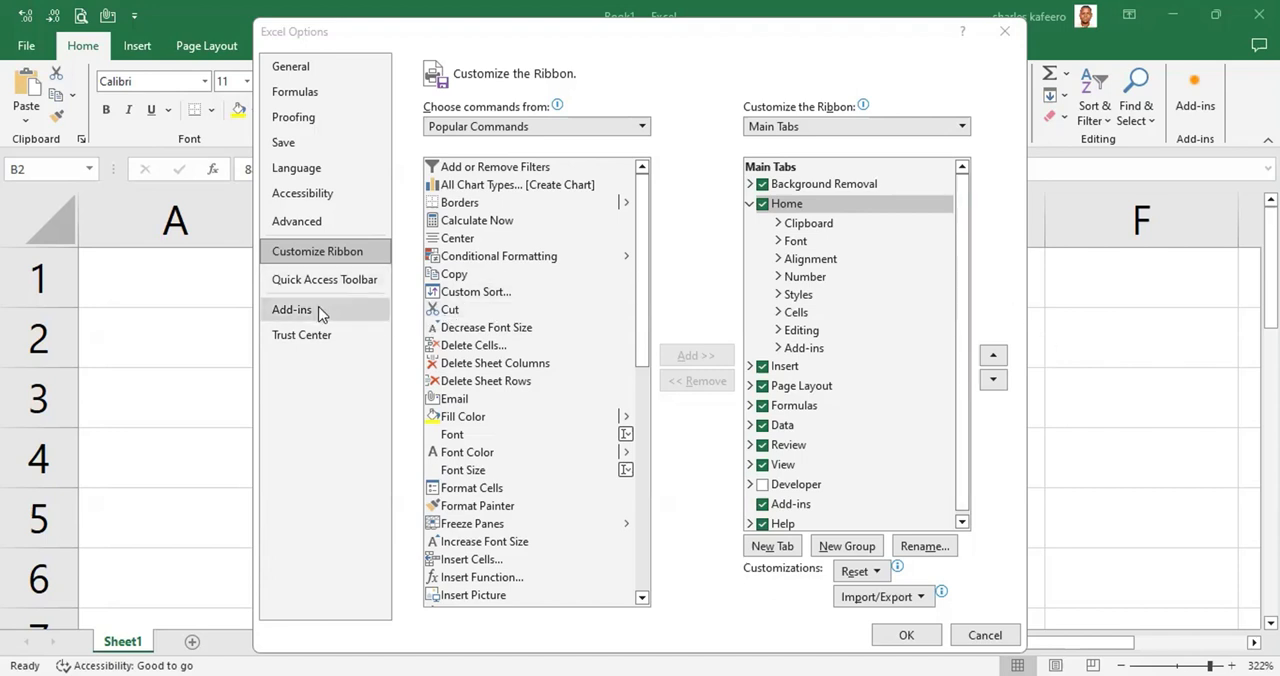
Step: Show the Add-ins page of Excel Options listing active and inactive application add-ins
left_click(292, 308)
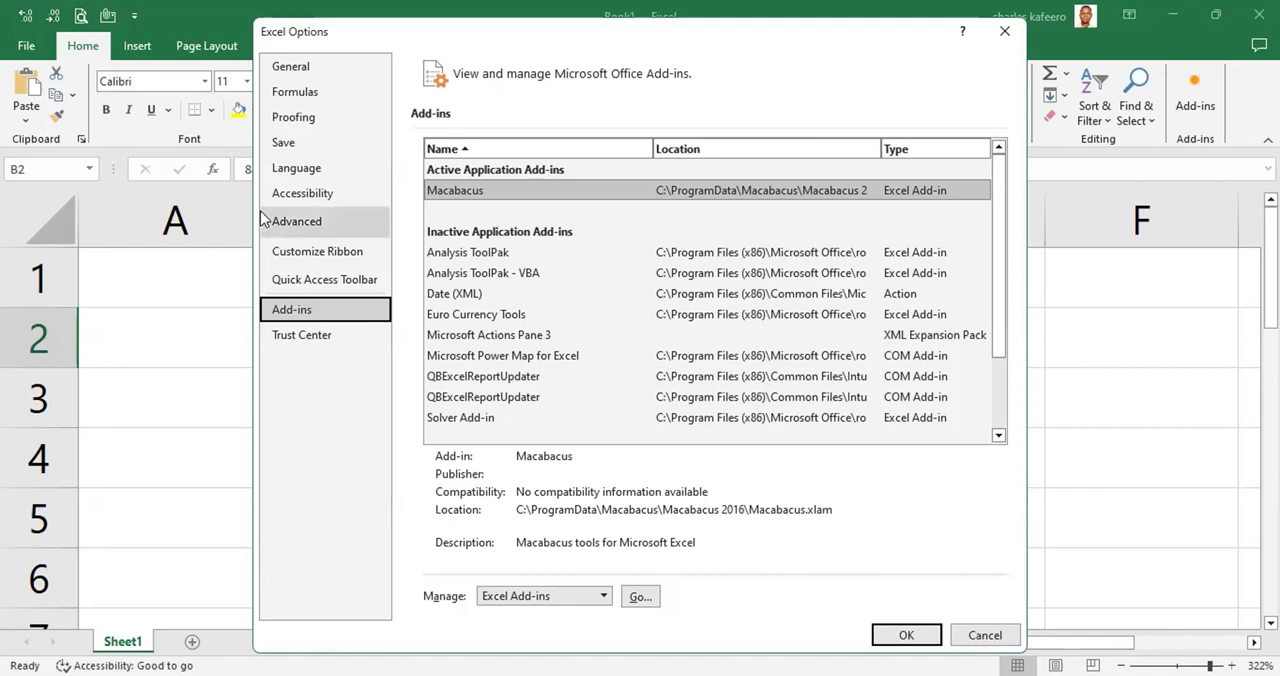
mouse_move(464, 180)
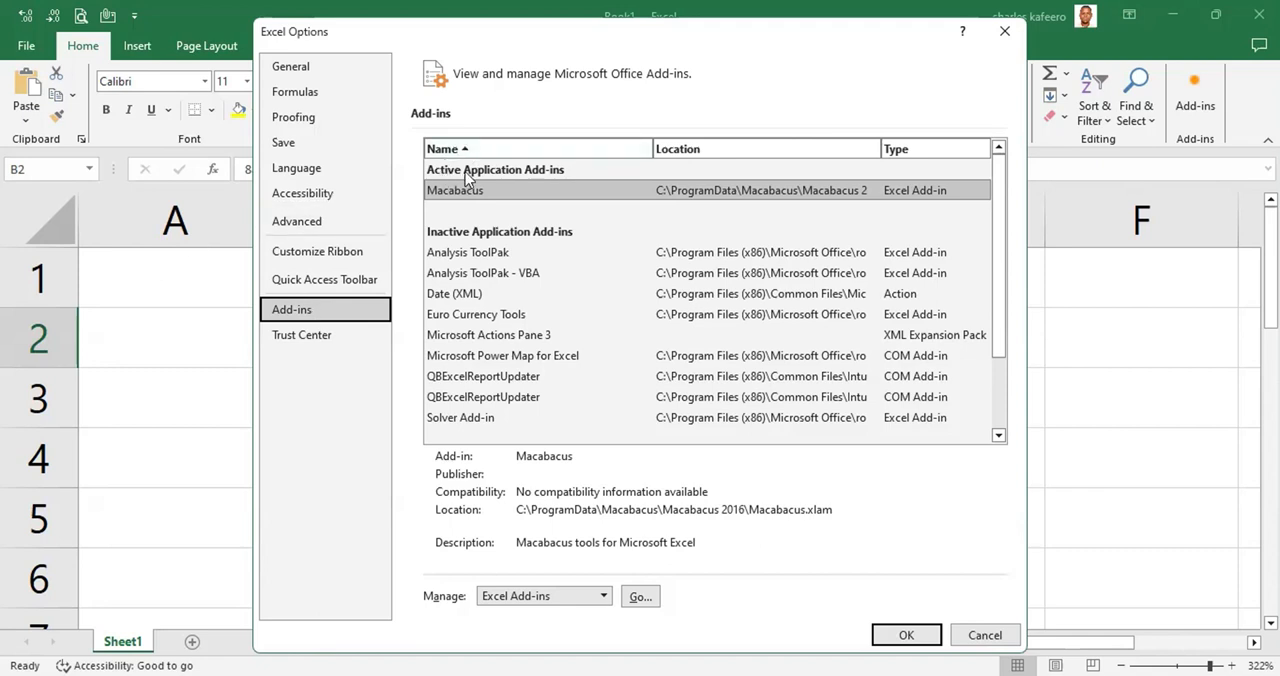
mouse_move(562, 176)
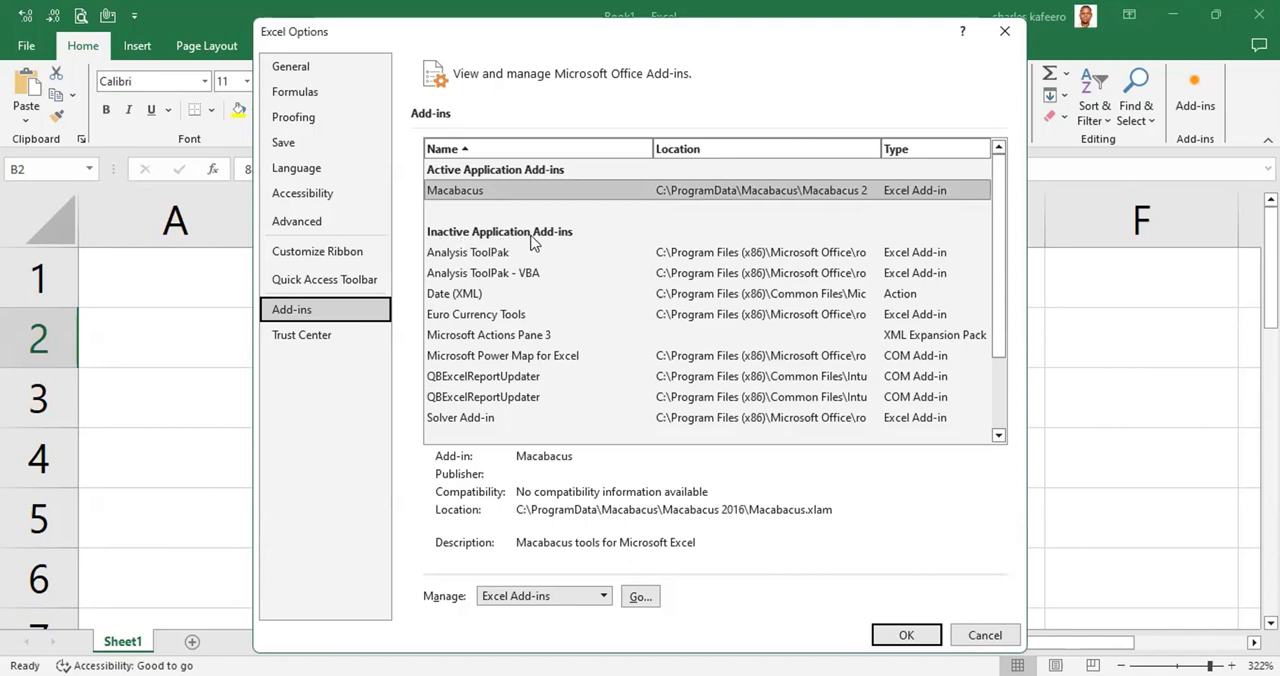
mouse_move(592, 248)
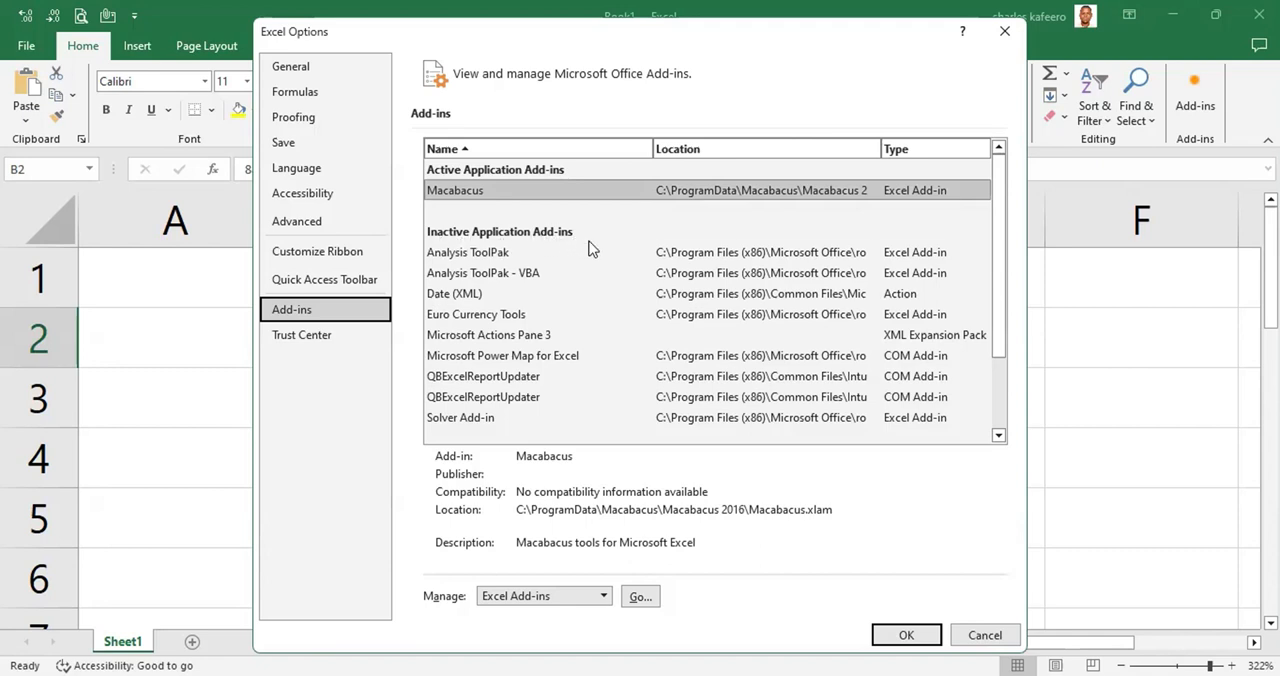
mouse_move(668, 210)
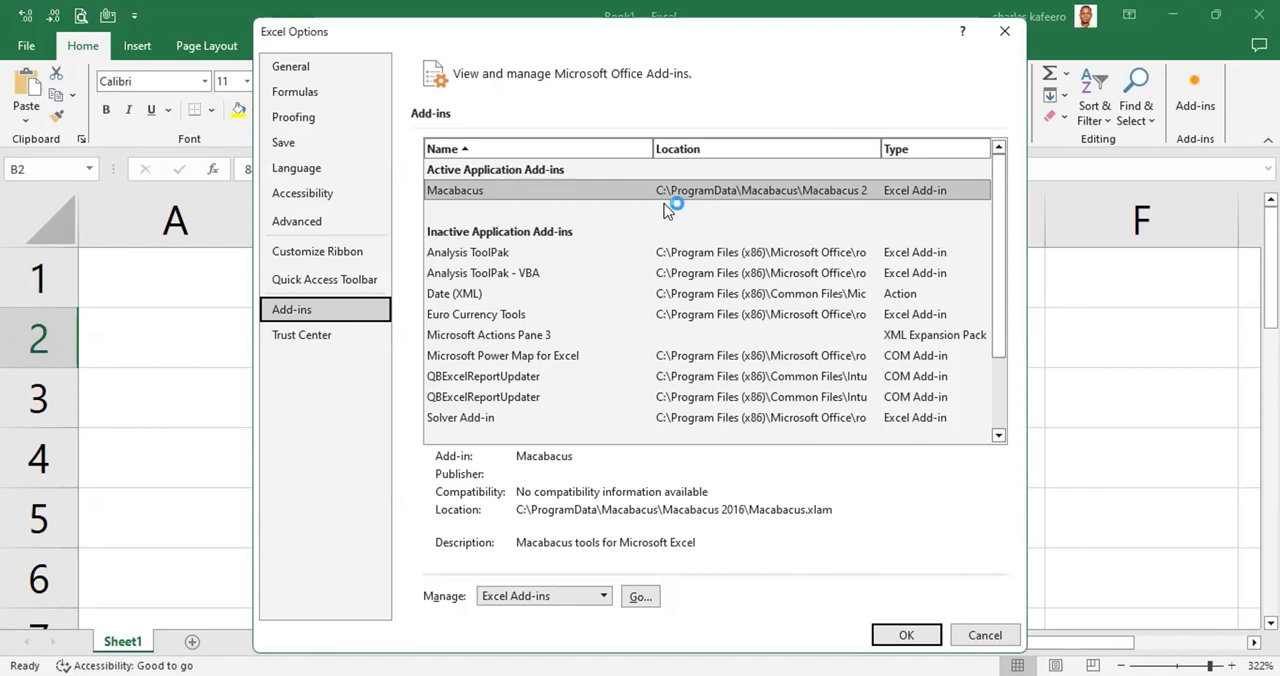
mouse_move(668, 210)
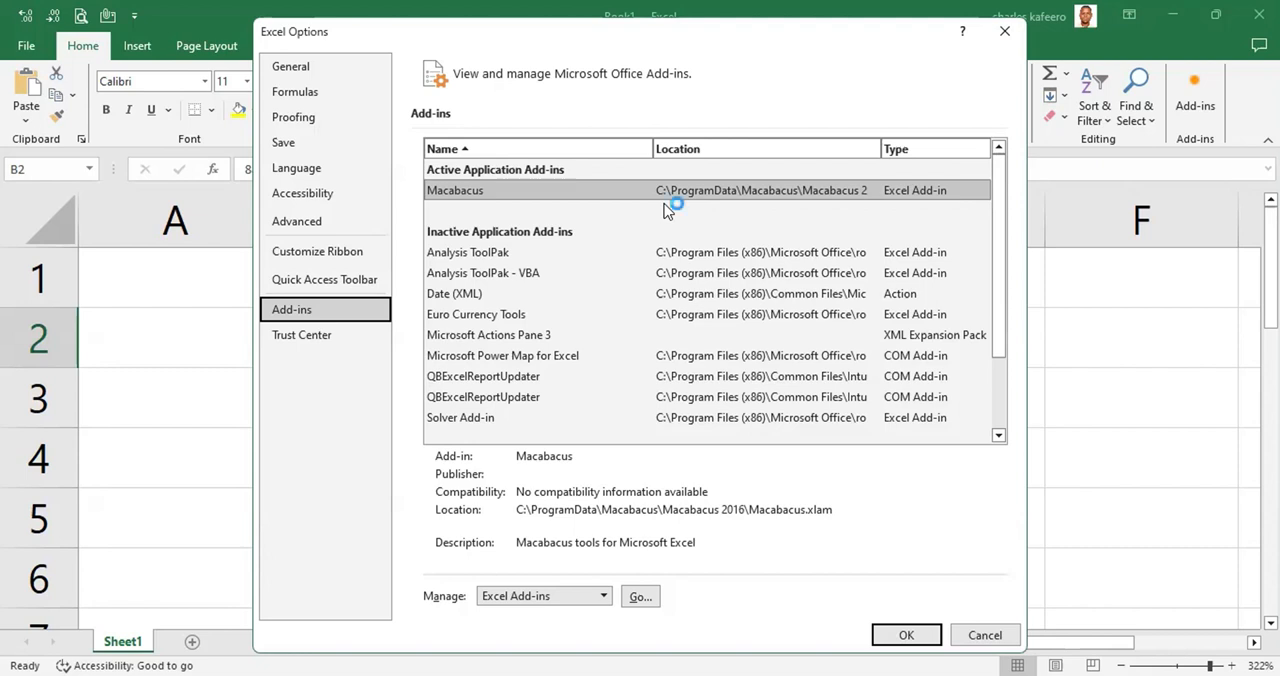
mouse_move(668, 210)
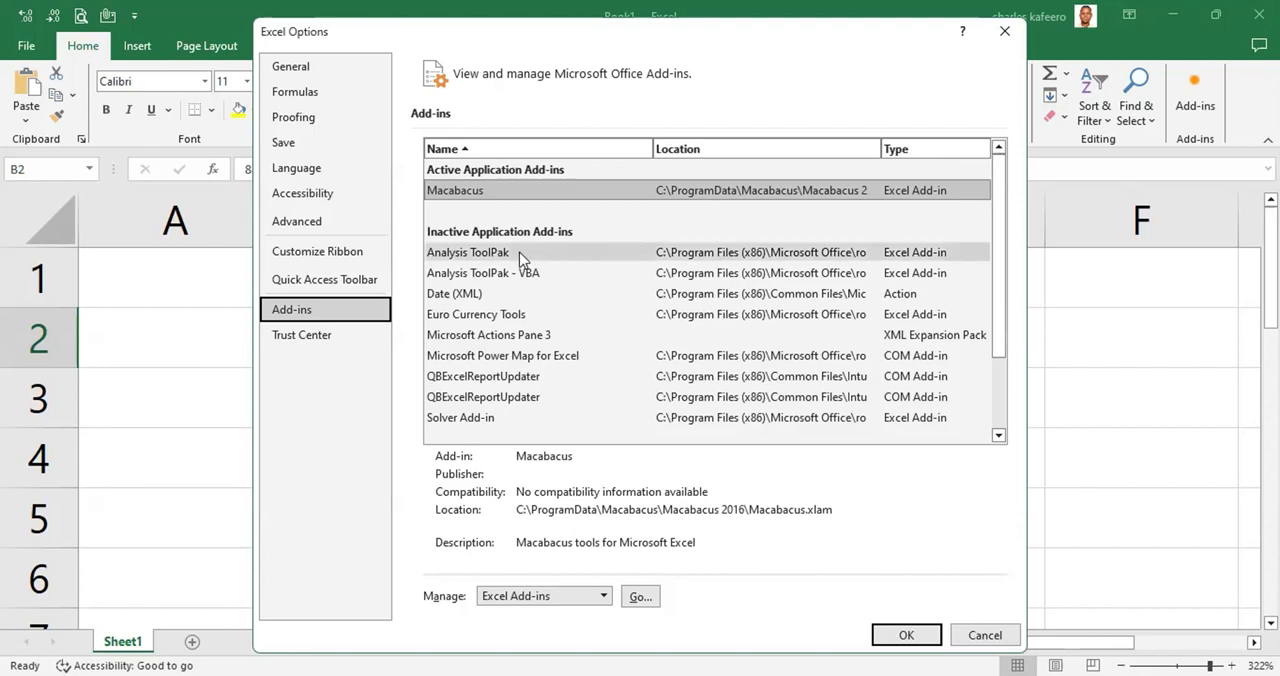
Step: Select Analysis ToolPak among the inactive add-ins to show its publisher, location and description
left_click(468, 252)
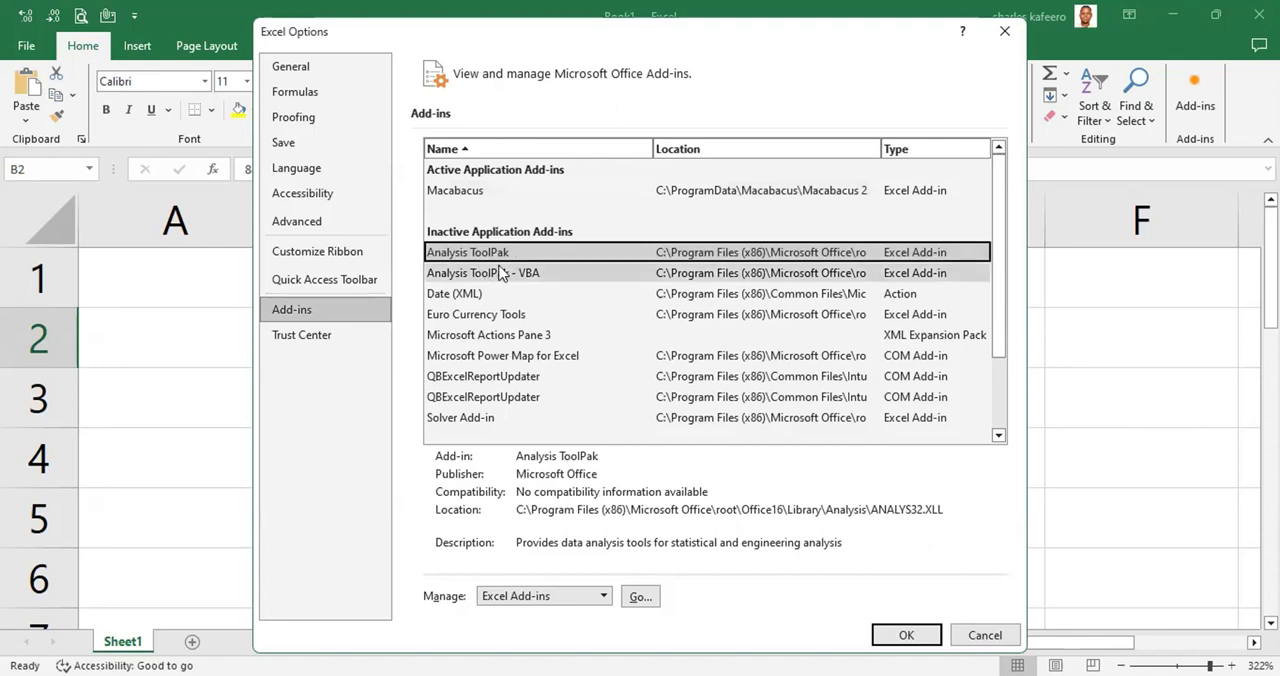
mouse_move(556, 280)
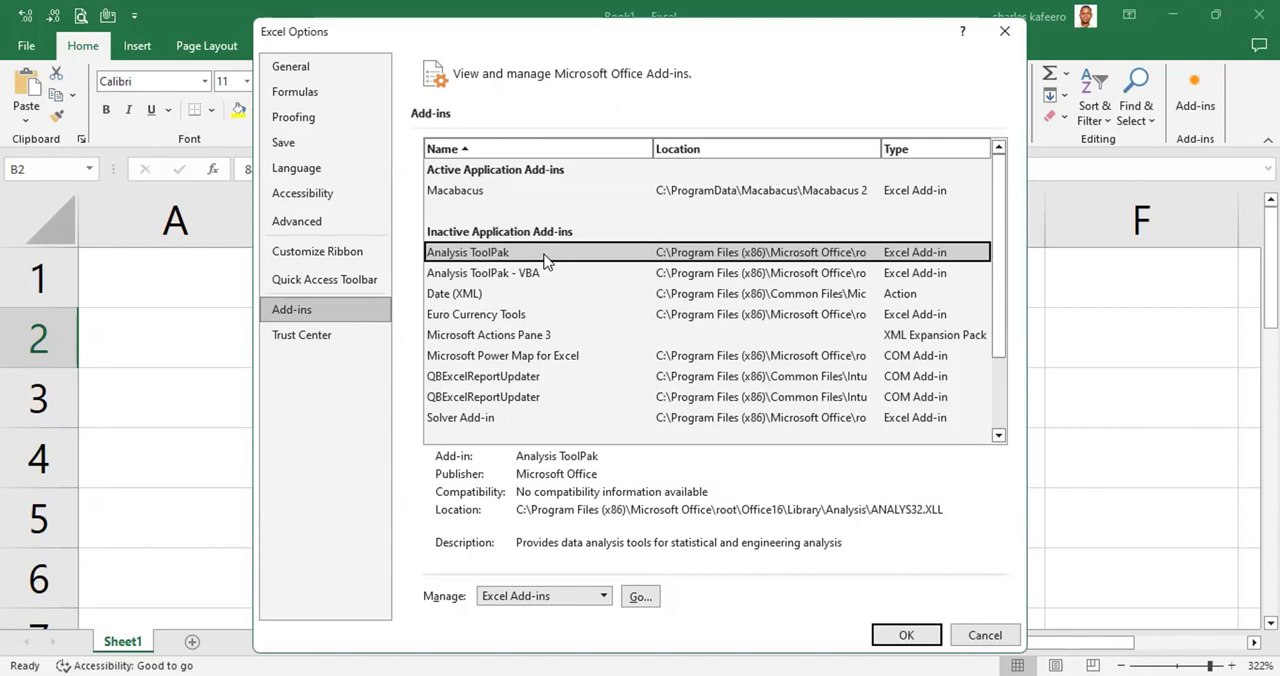
mouse_move(462, 604)
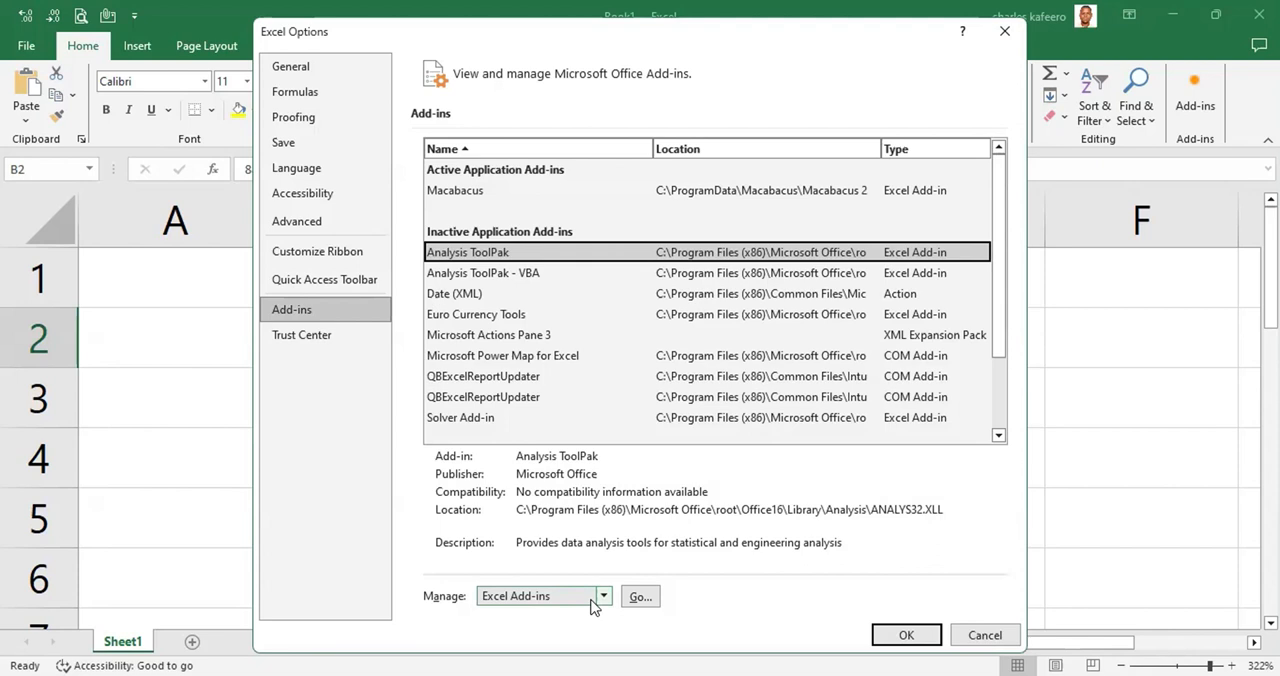
mouse_move(492, 610)
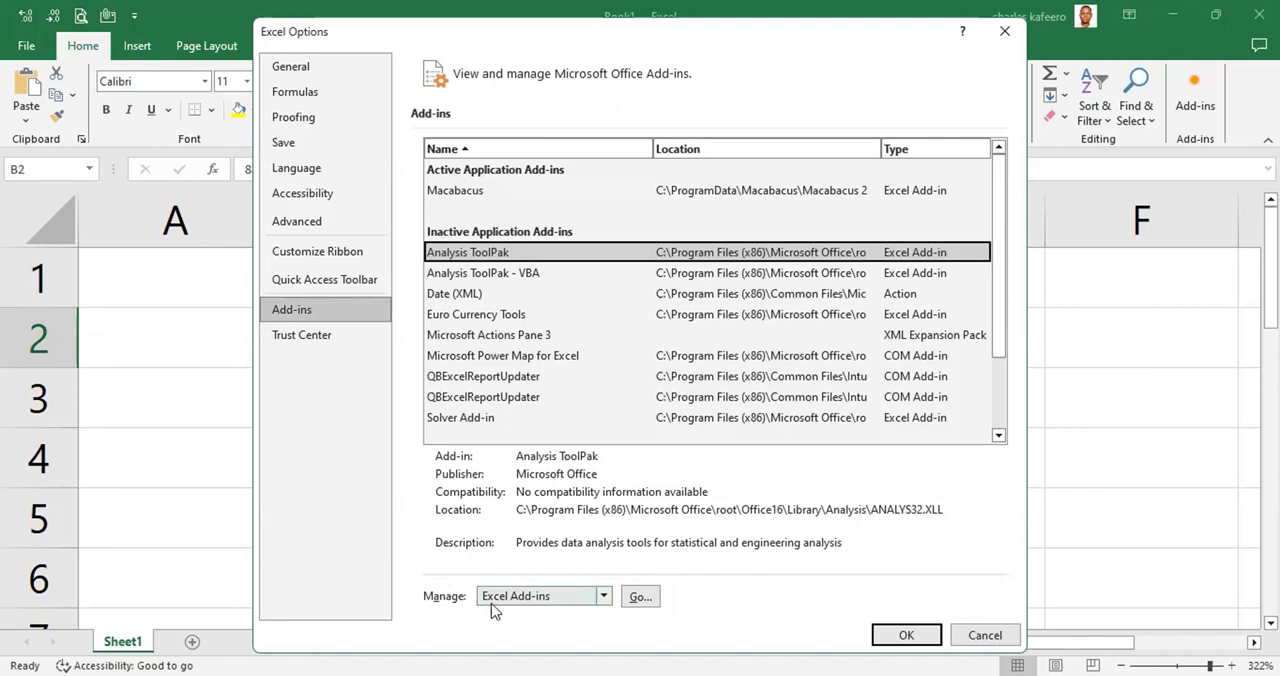
mouse_move(598, 608)
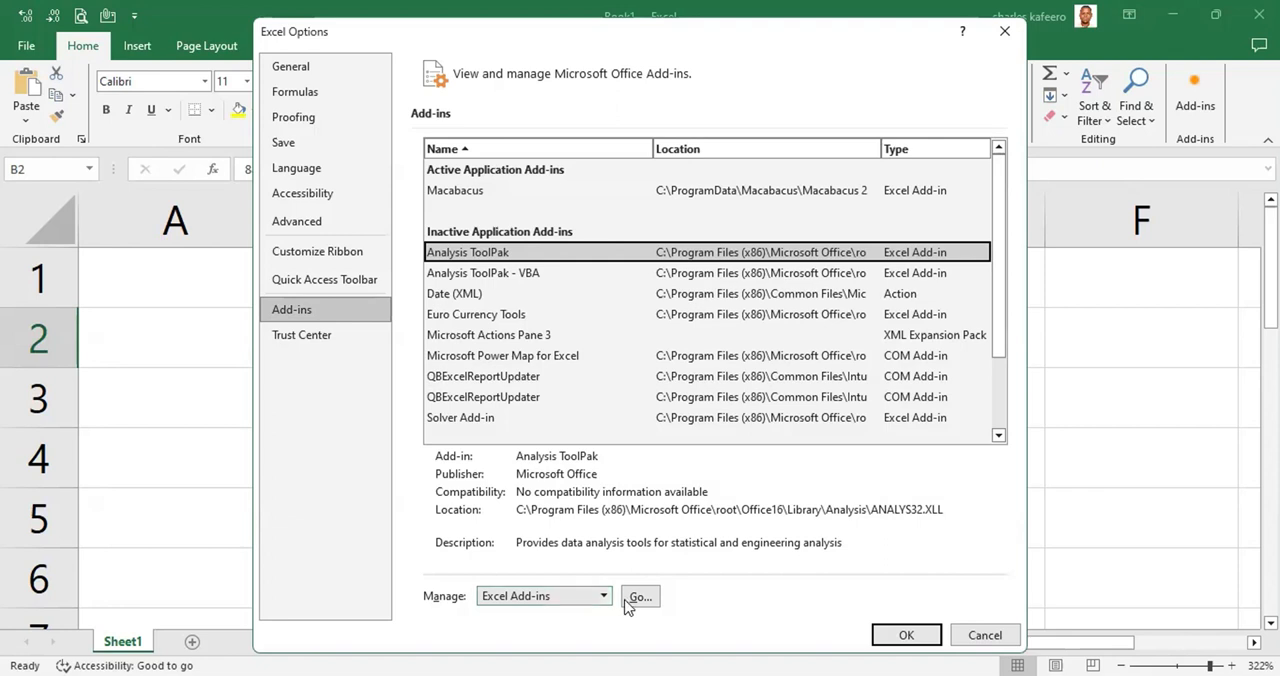
Step: In the Excel Add-ins dialog, untick Macabacus while leaving Analysis ToolPak ticked
left_click(640, 596)
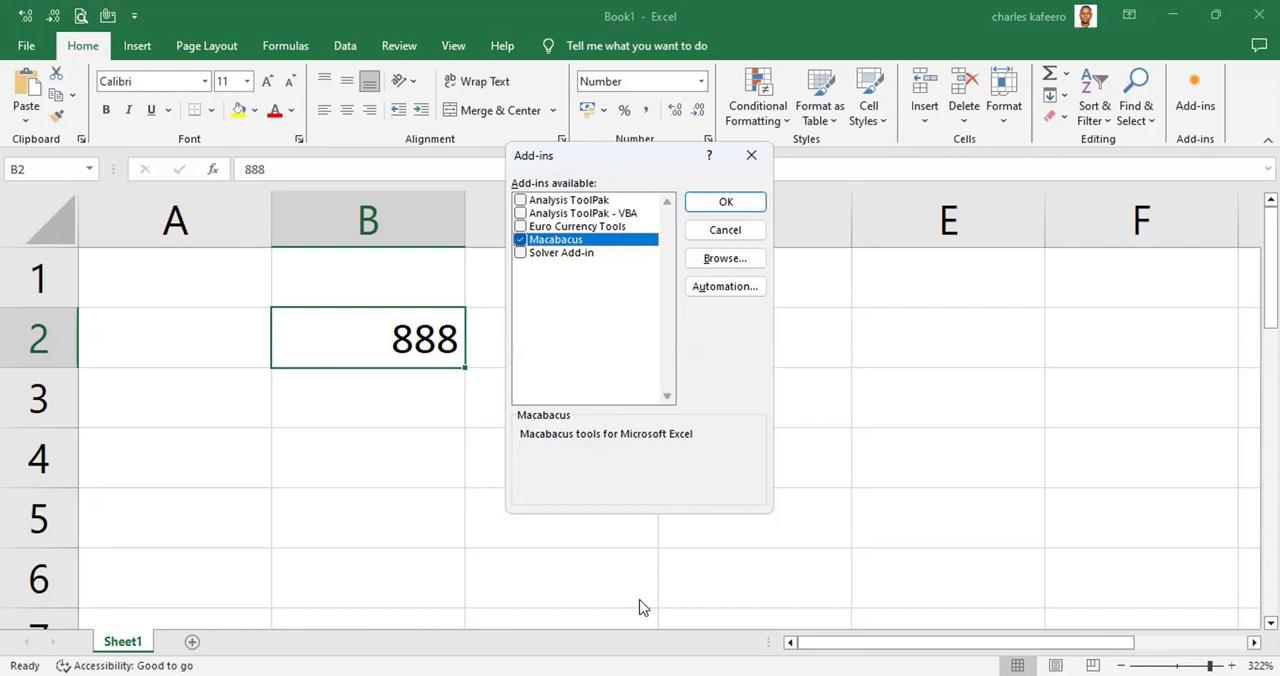
mouse_move(648, 600)
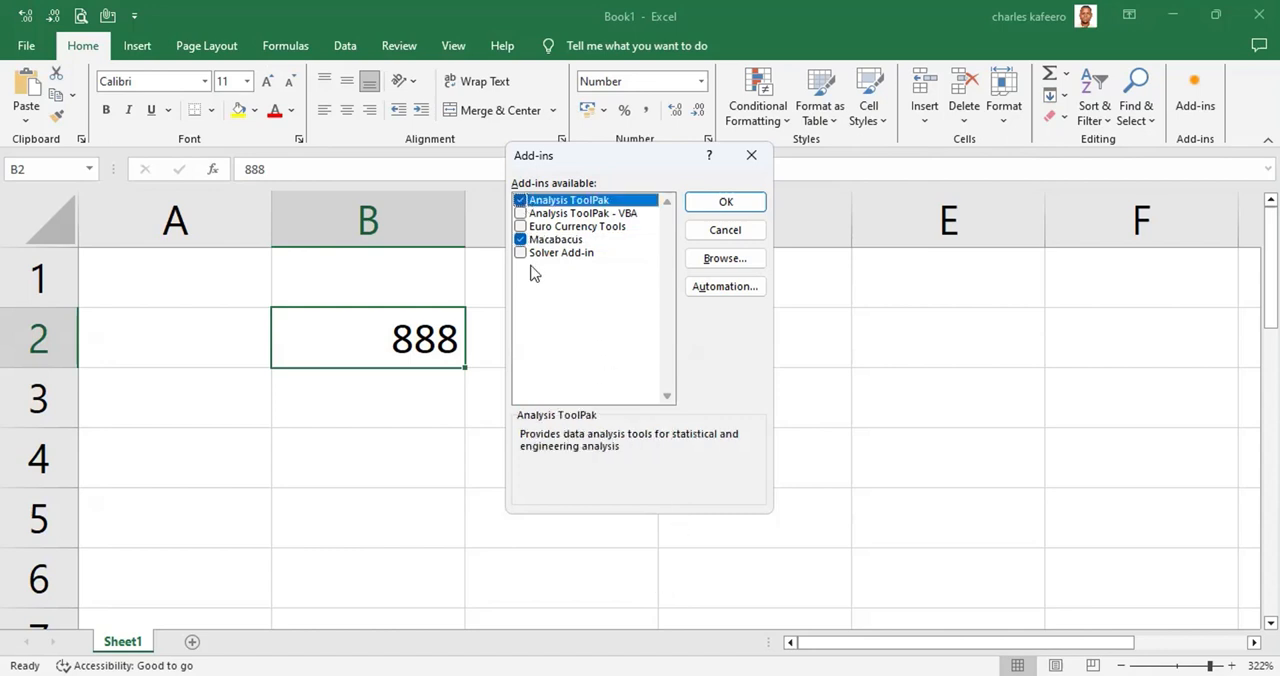
left_click(520, 238)
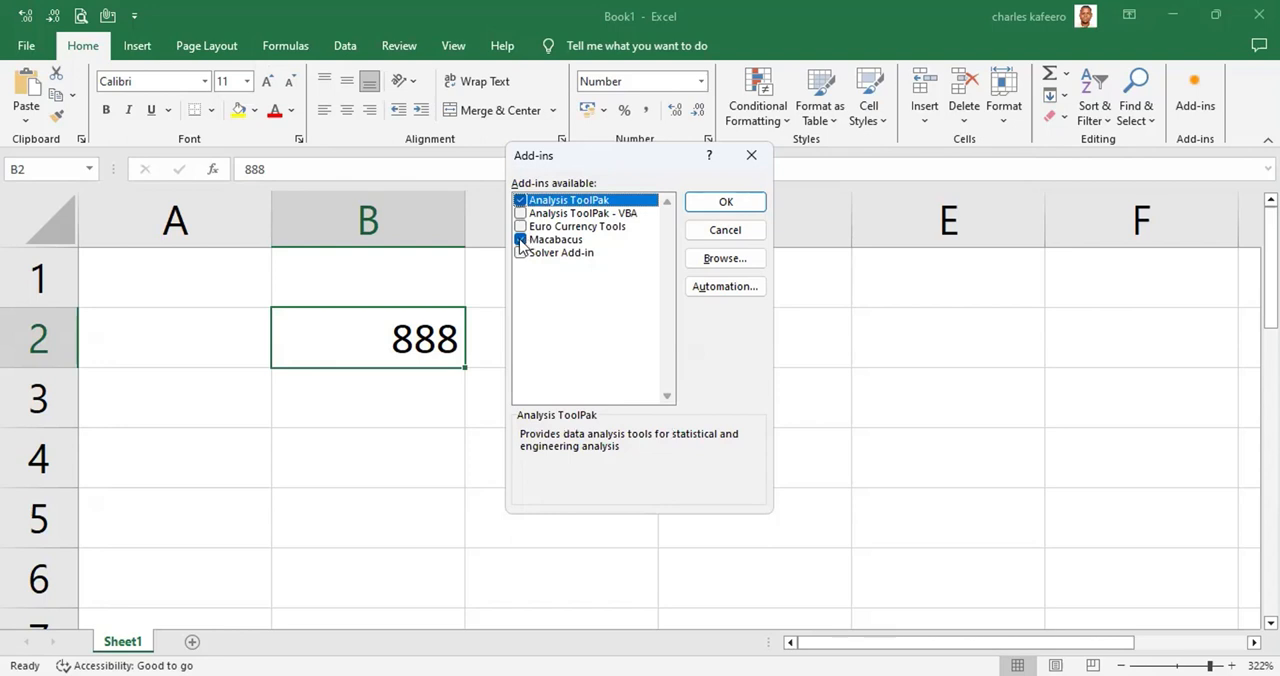
left_click(520, 238)
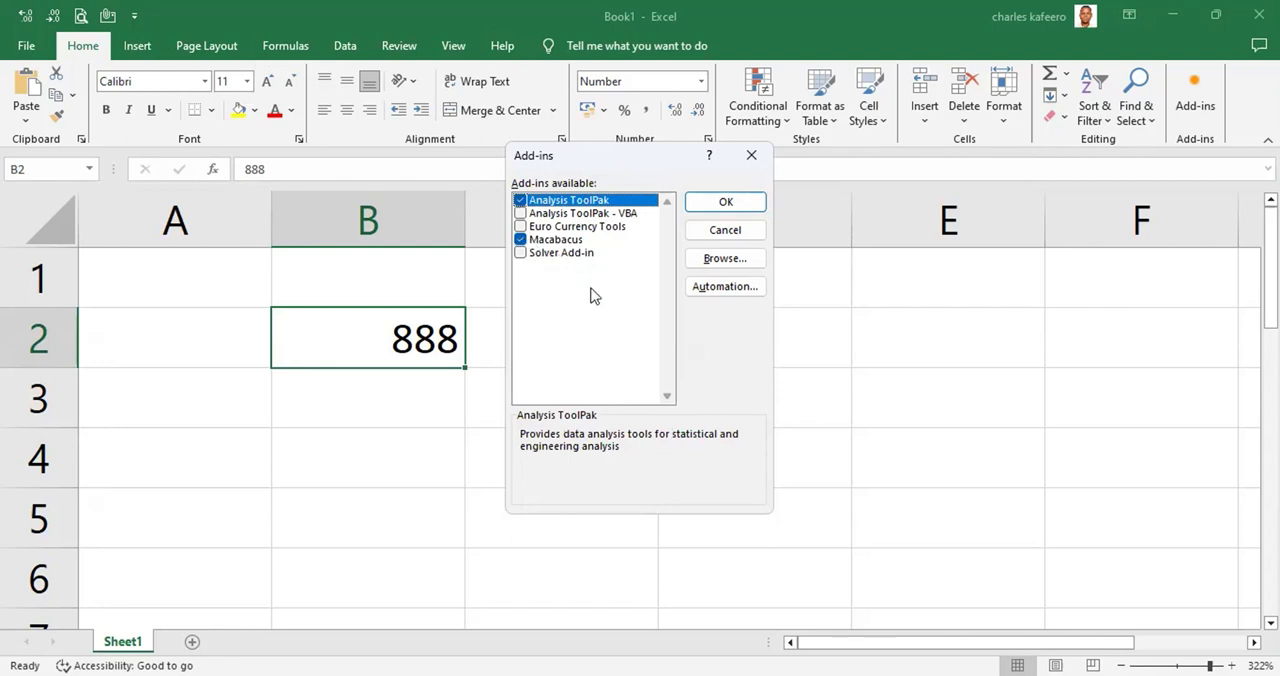
left_click(520, 238)
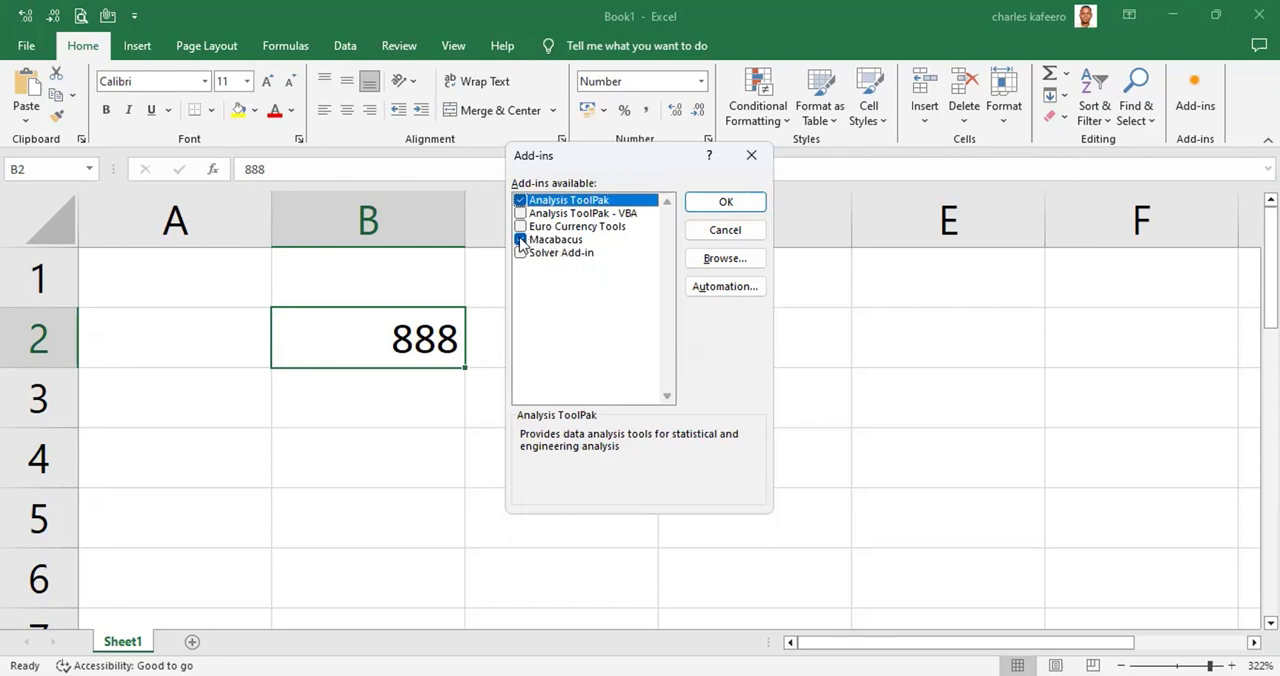
left_click(556, 238)
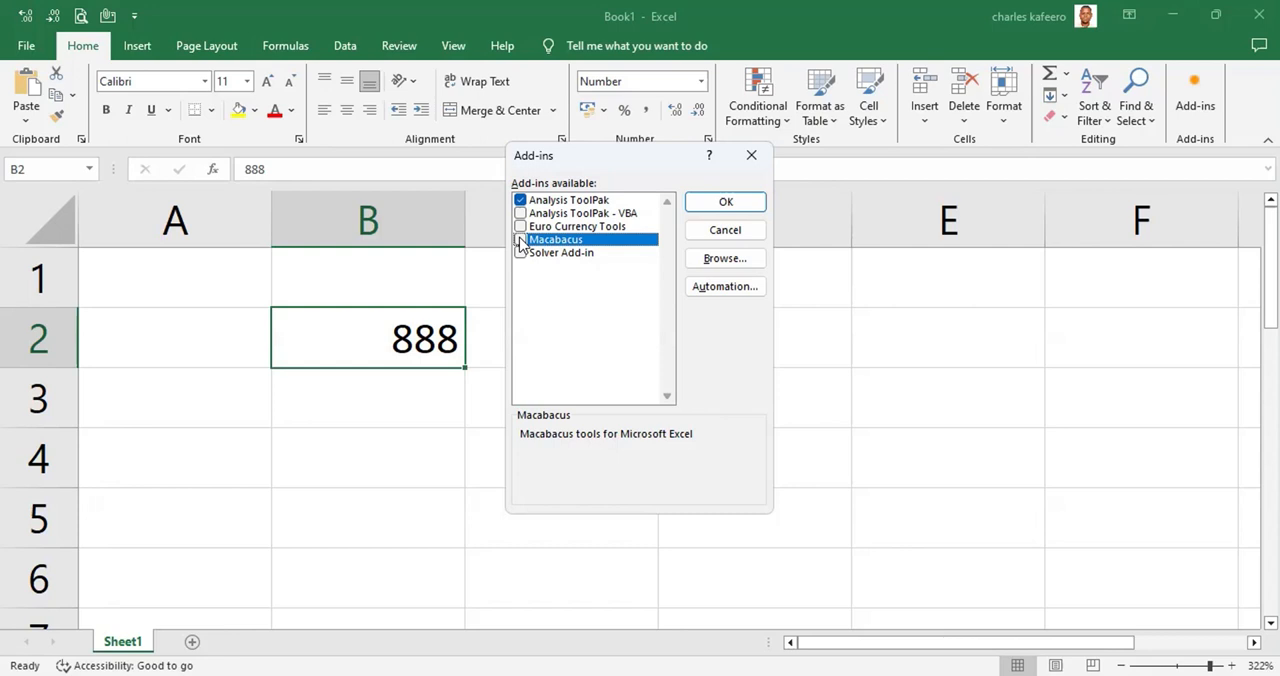
Step: Confirm the add-in selections with OK and return to the 888 worksheet
left_click(726, 200)
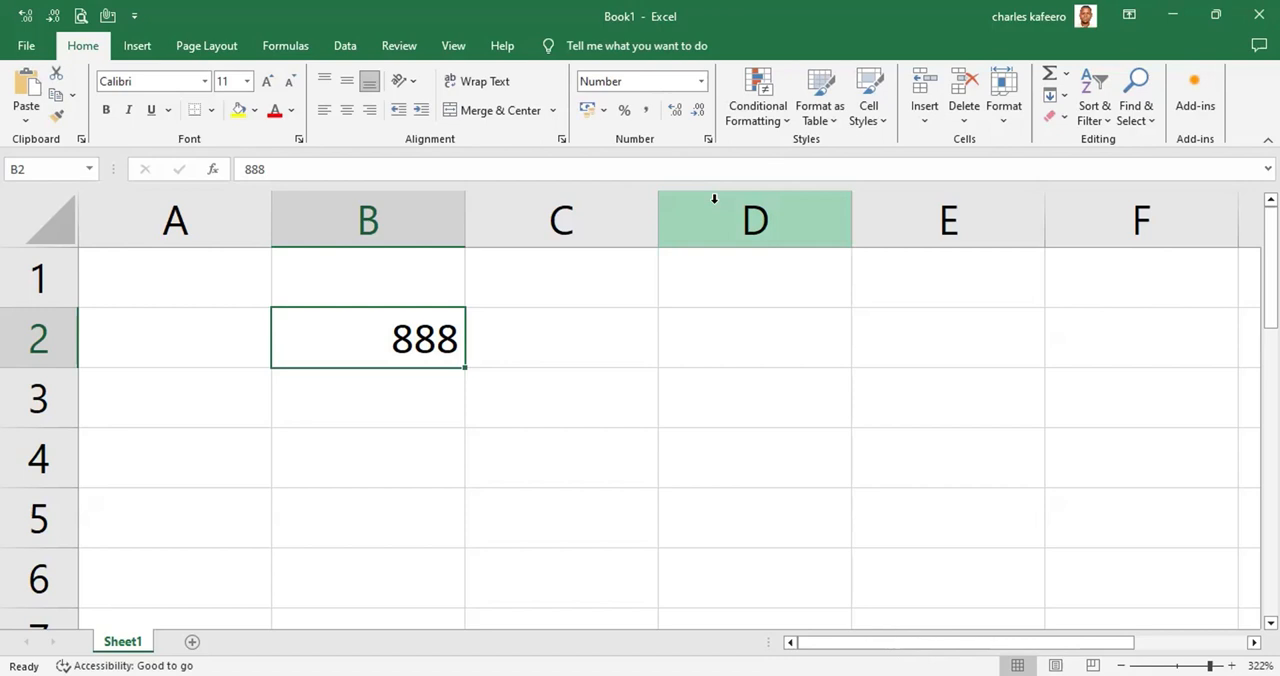
Step: Reopen Excel Options via File > More > Options, landing on the General page
key("alt")
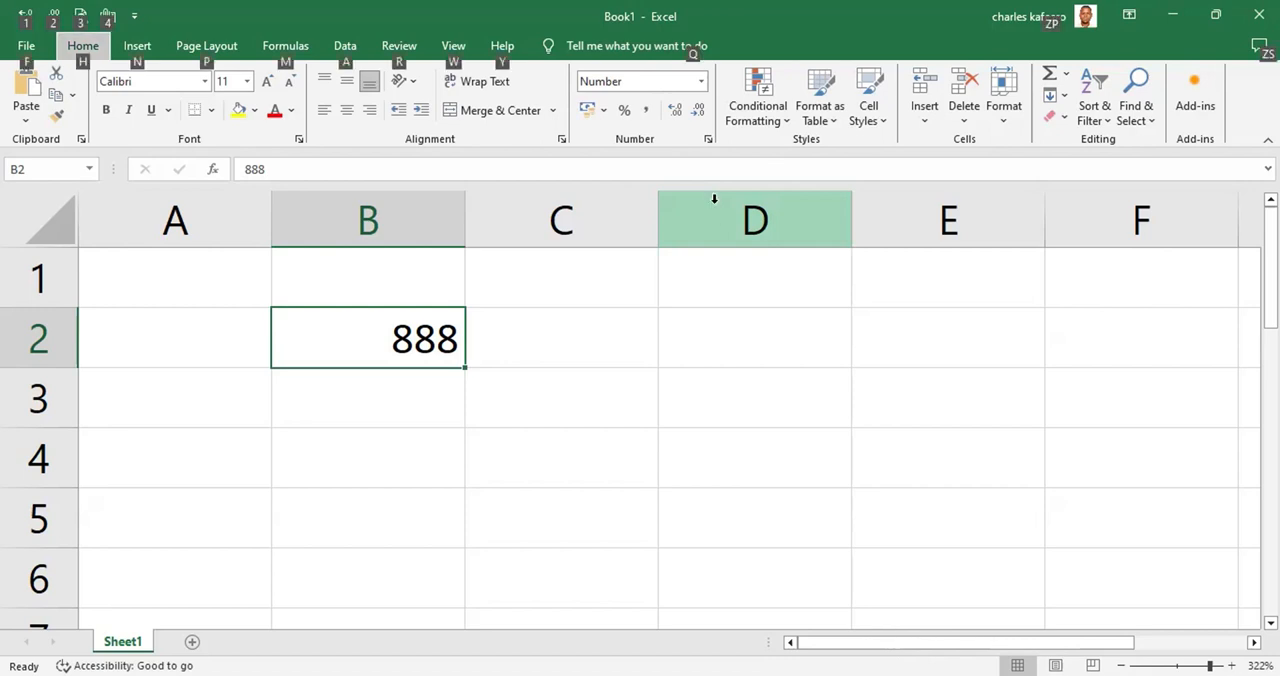
left_click(26, 46)
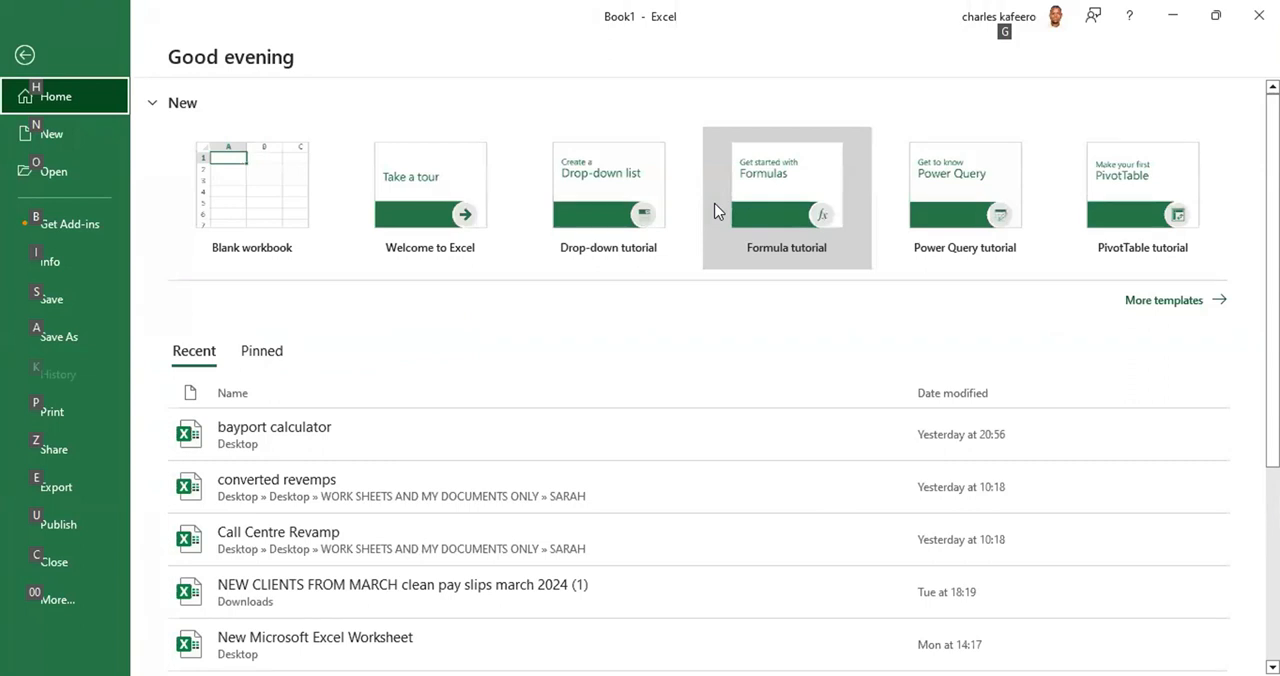
left_click(56, 600)
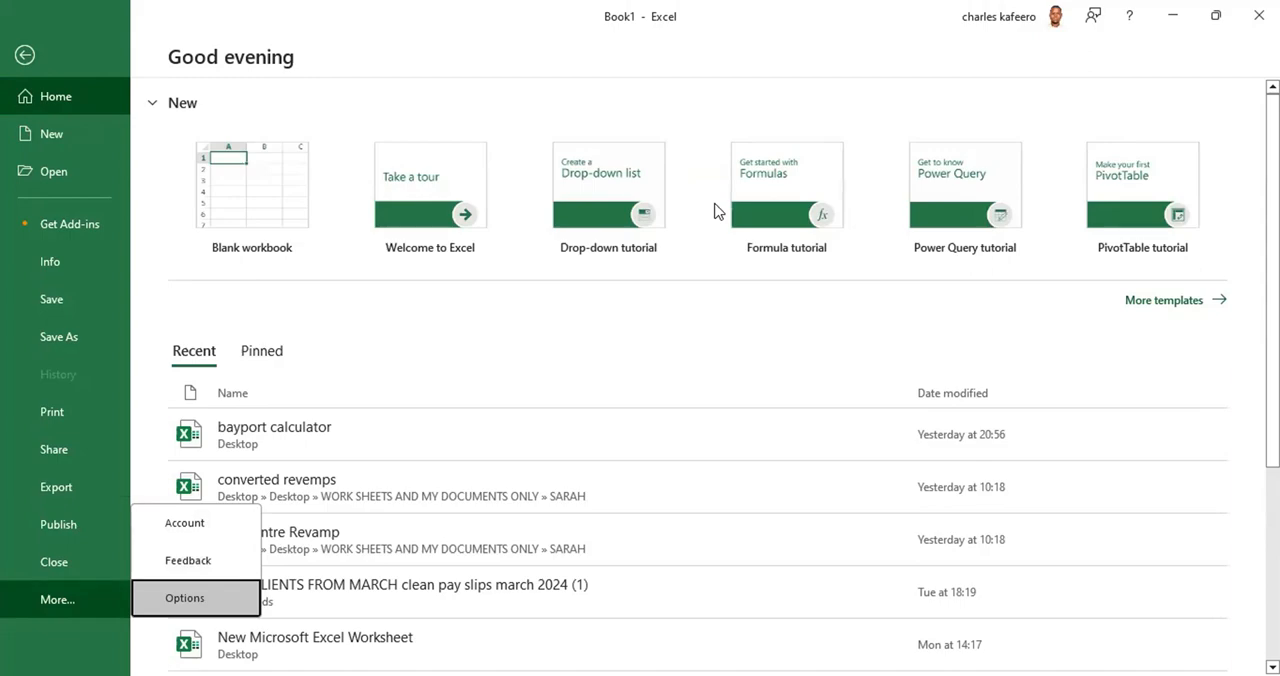
left_click(184, 596)
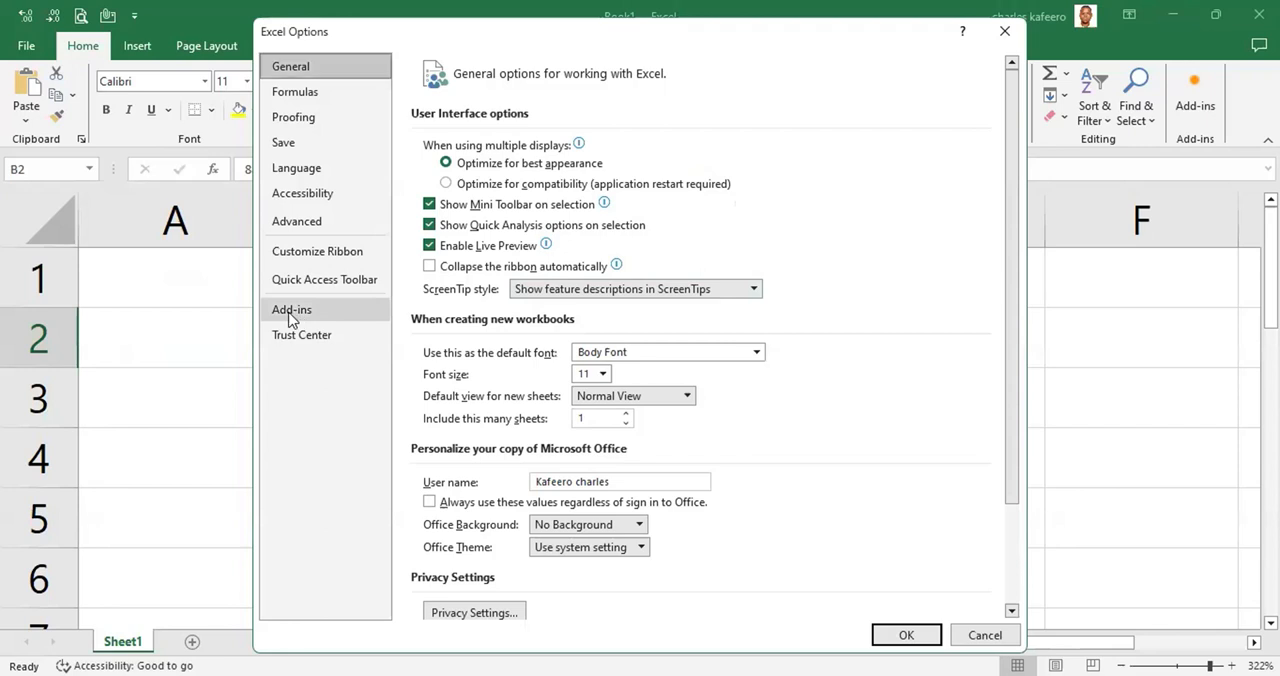
Step: Confirm Analysis ToolPak under Active Application Add-ins, then close Options back to the worksheet
left_click(292, 308)
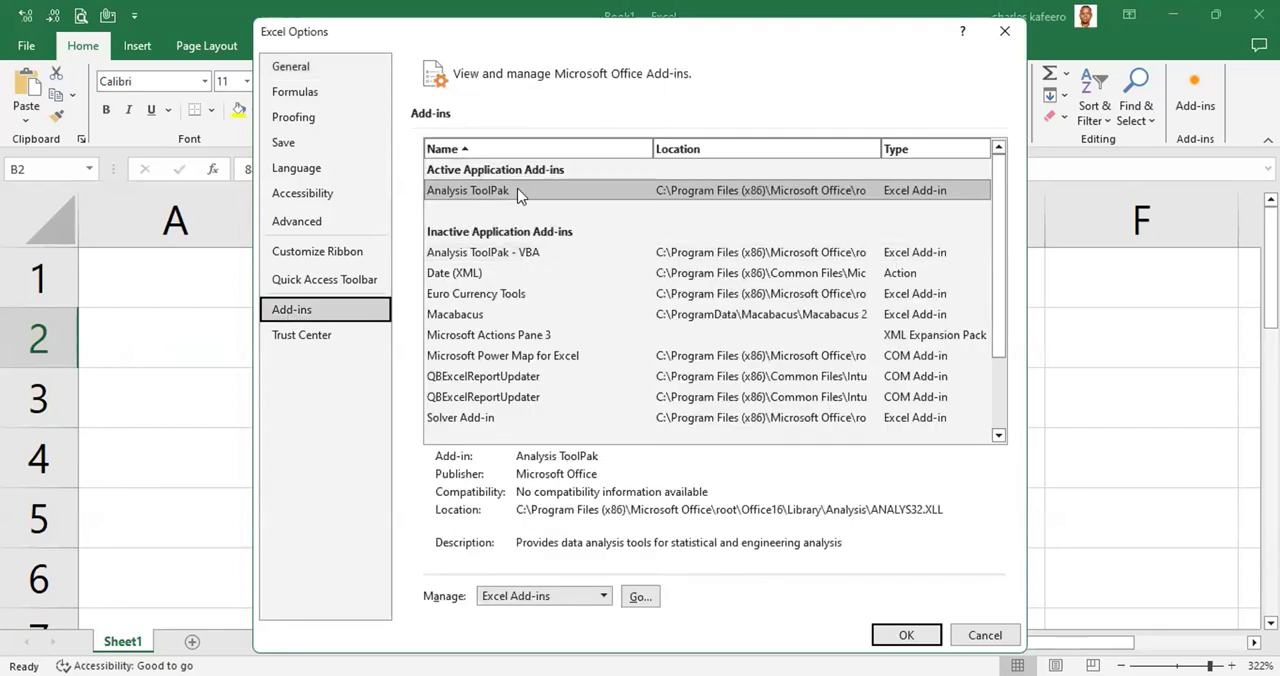
mouse_move(504, 184)
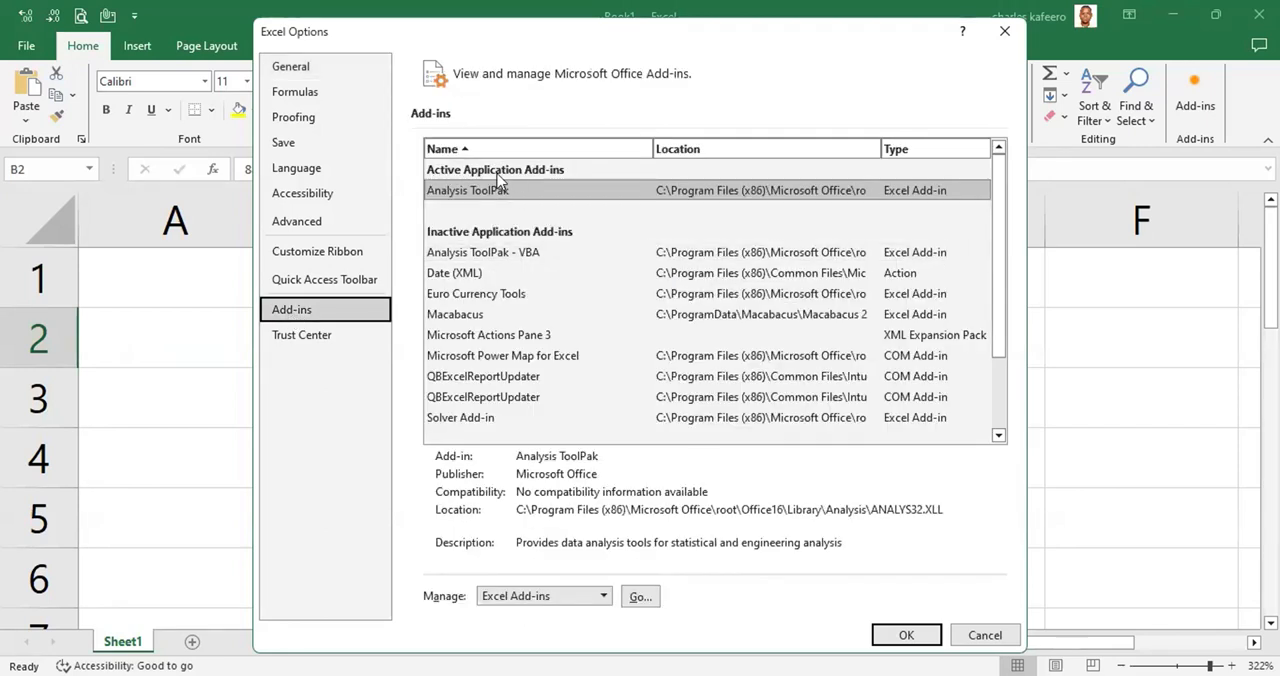
mouse_move(448, 200)
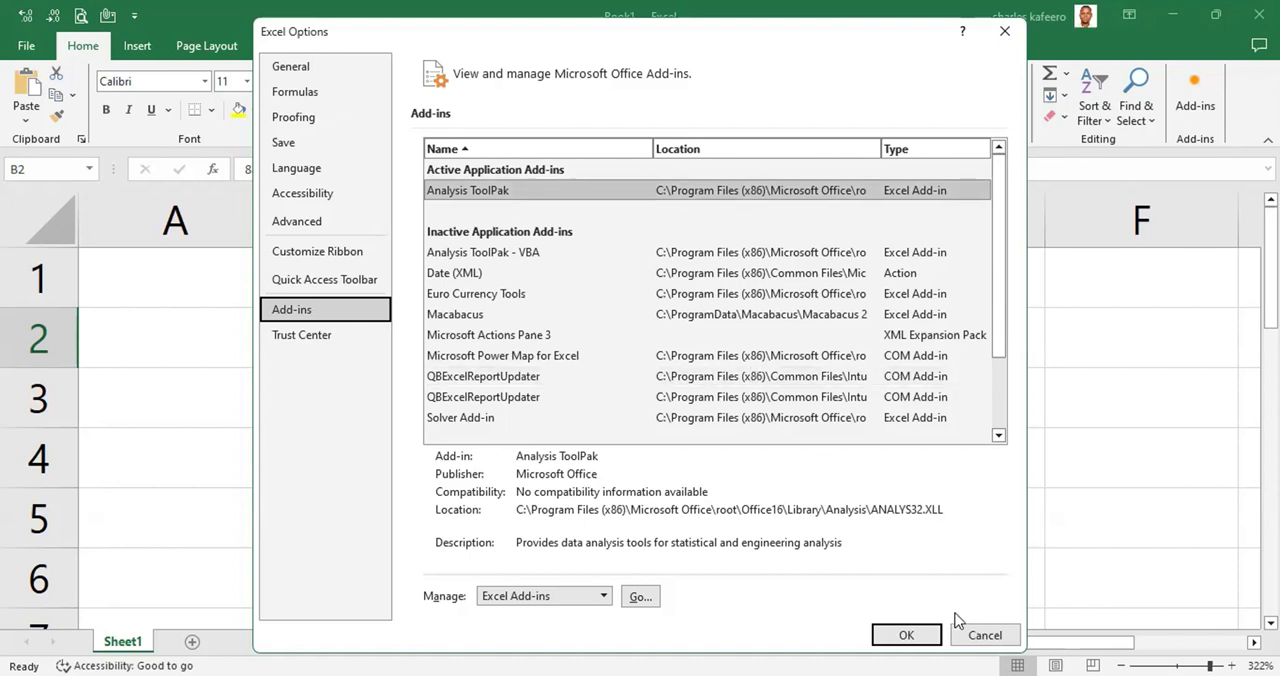
left_click(904, 636)
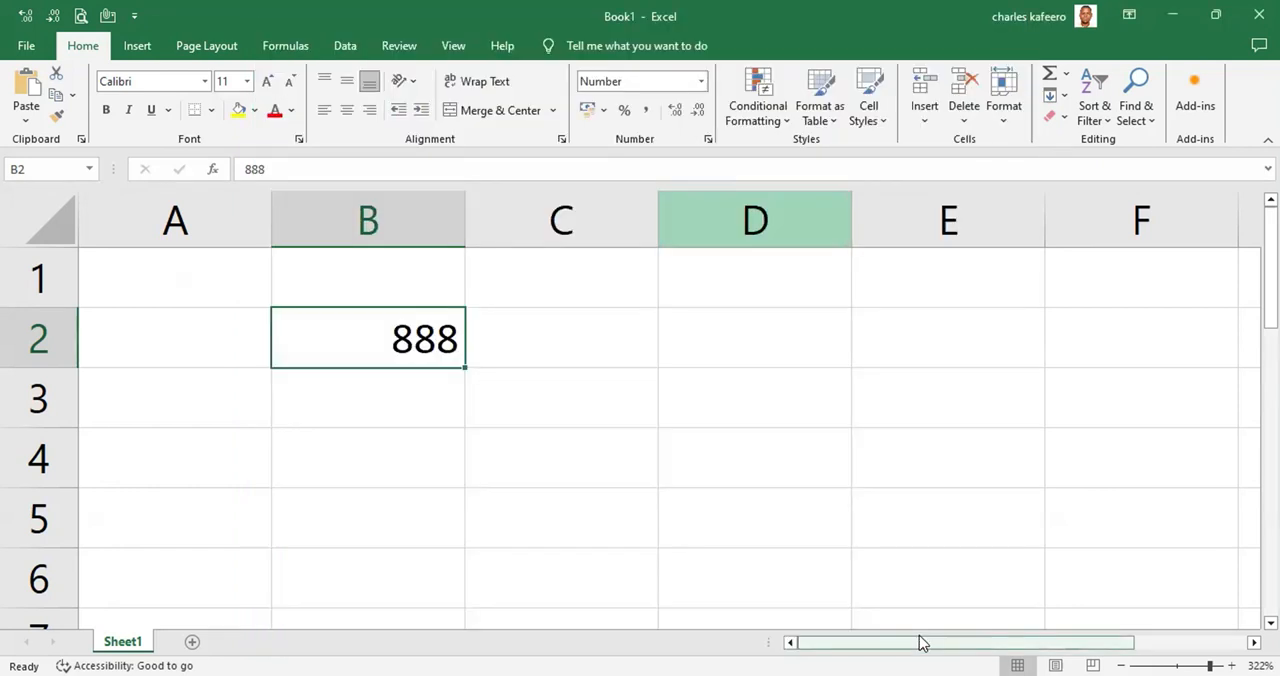